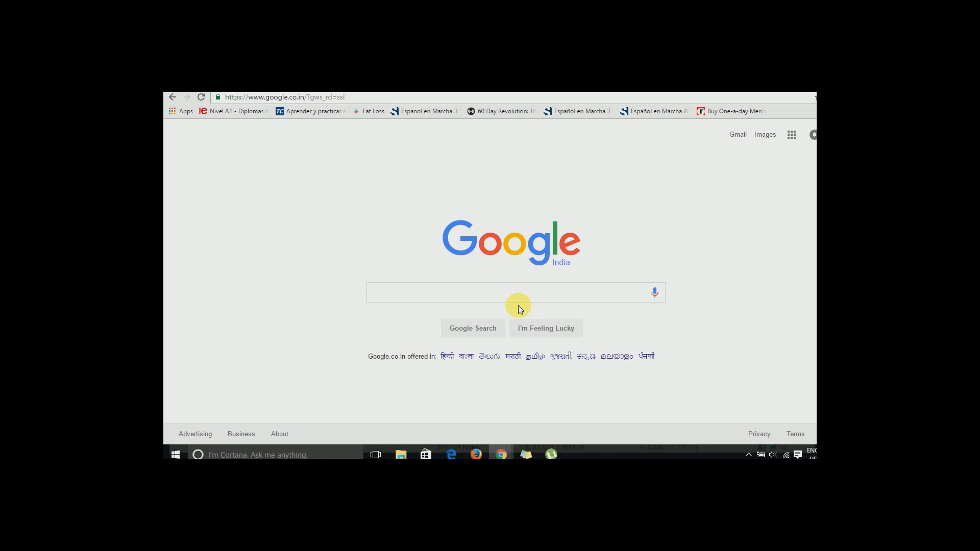
Step: Type "the" into the Google search box to bring up autocomplete suggestions
{"action": "left_click", "coordinate": [515, 292]}
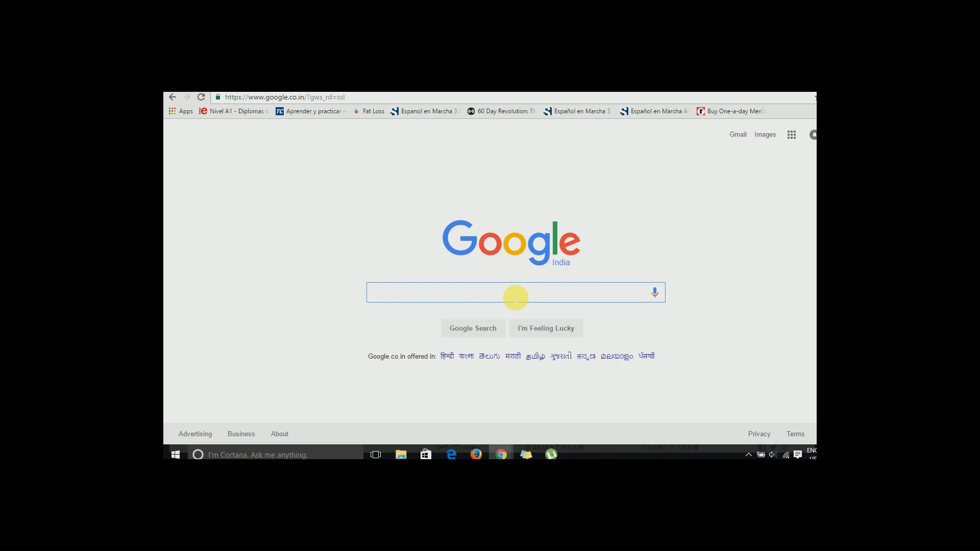
{"action": "type", "text": "the"}
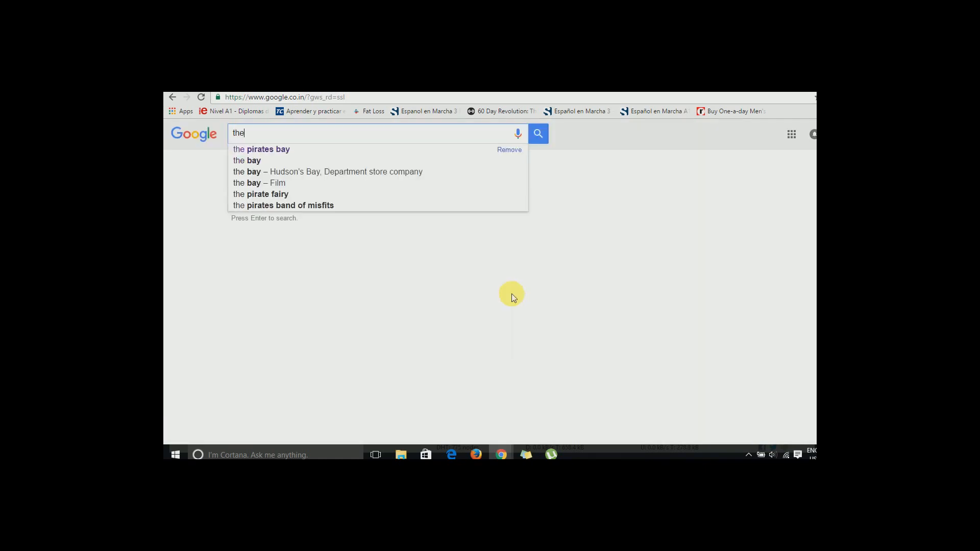
Step: Search "the pirates bay" and open the piratebay.red proxy from the proxy list
{"action": "left_click", "coordinate": [261, 148]}
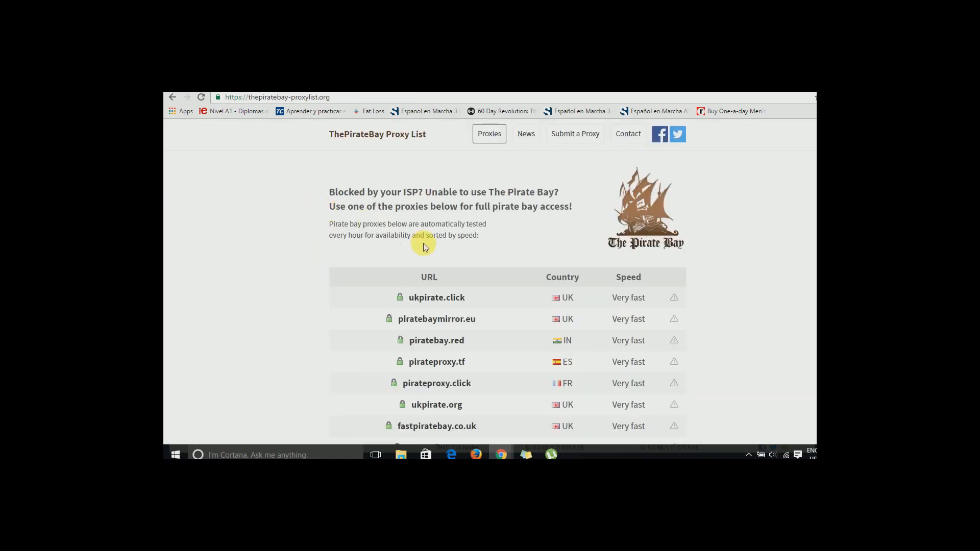
{"action": "mouse_move", "coordinate": [437, 340]}
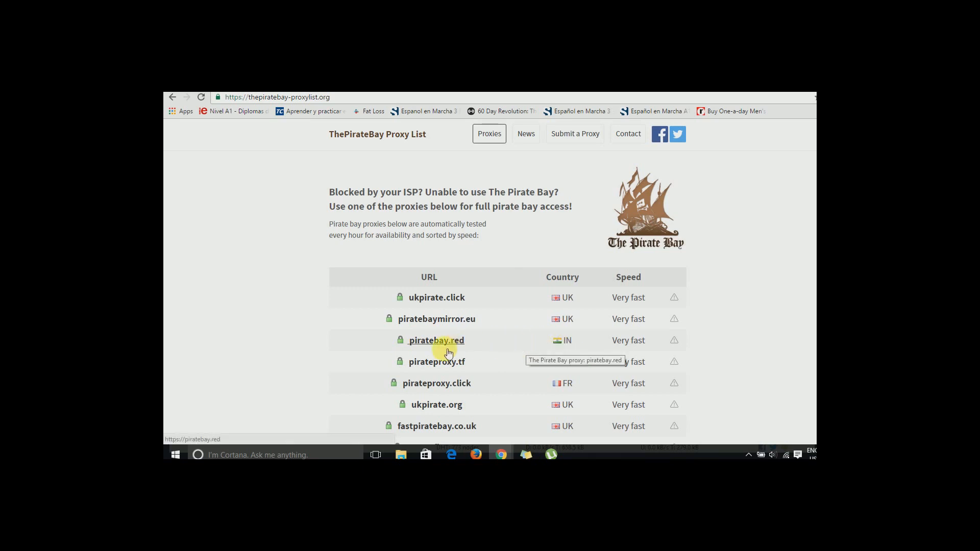
{"action": "left_click", "coordinate": [437, 340]}
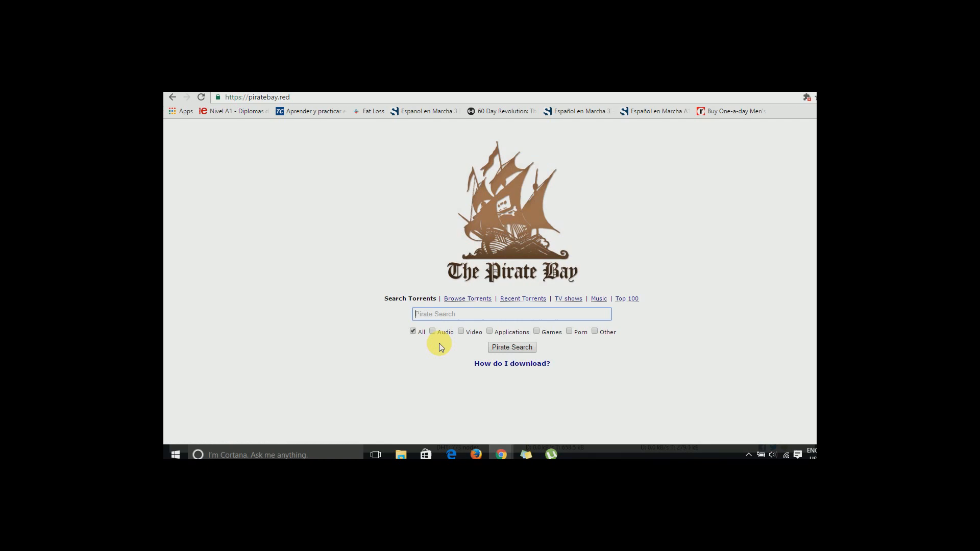
Step: Search The Pirate Bay for "the wolf of the wall street"
{"action": "type", "text": "the"}
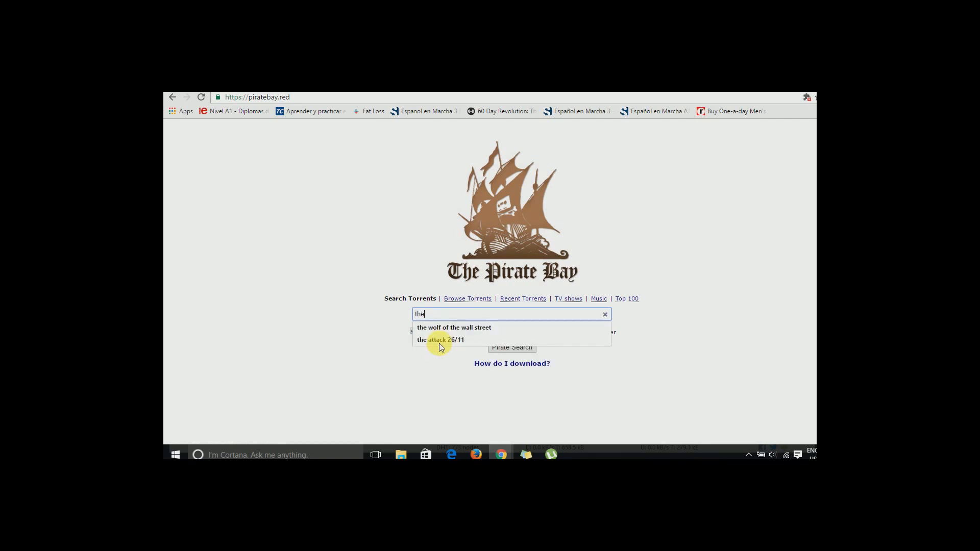
{"action": "left_click", "coordinate": [454, 328]}
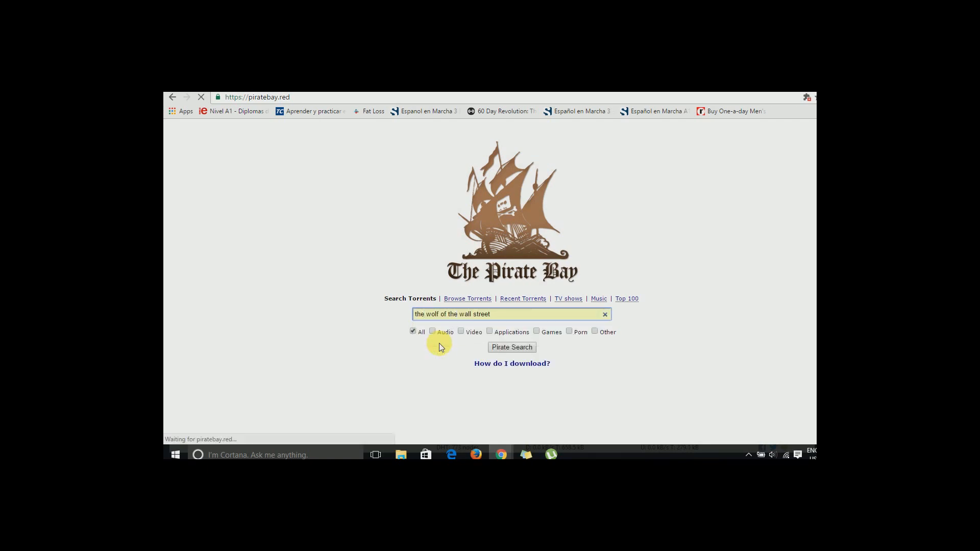
{"action": "left_click", "coordinate": [511, 347]}
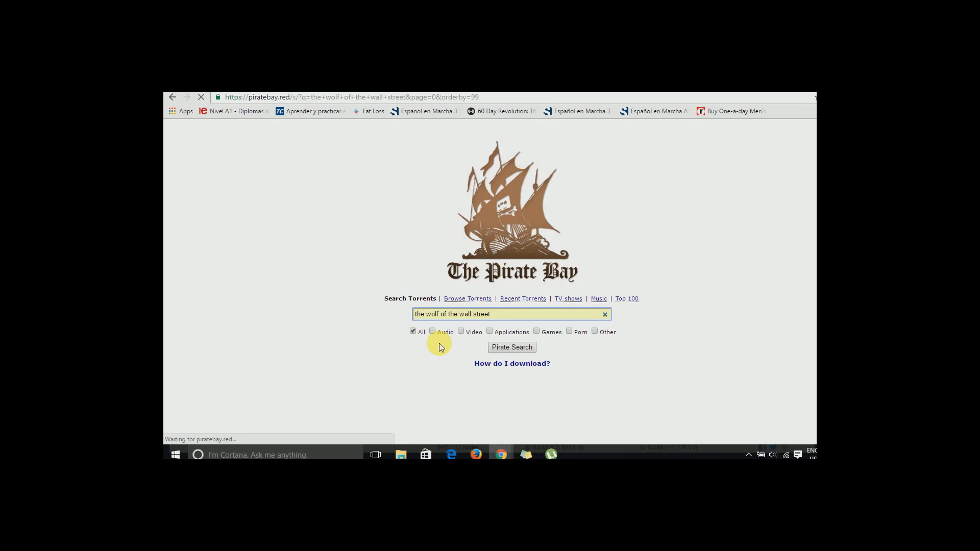
{"action": "left_click", "coordinate": [511, 347]}
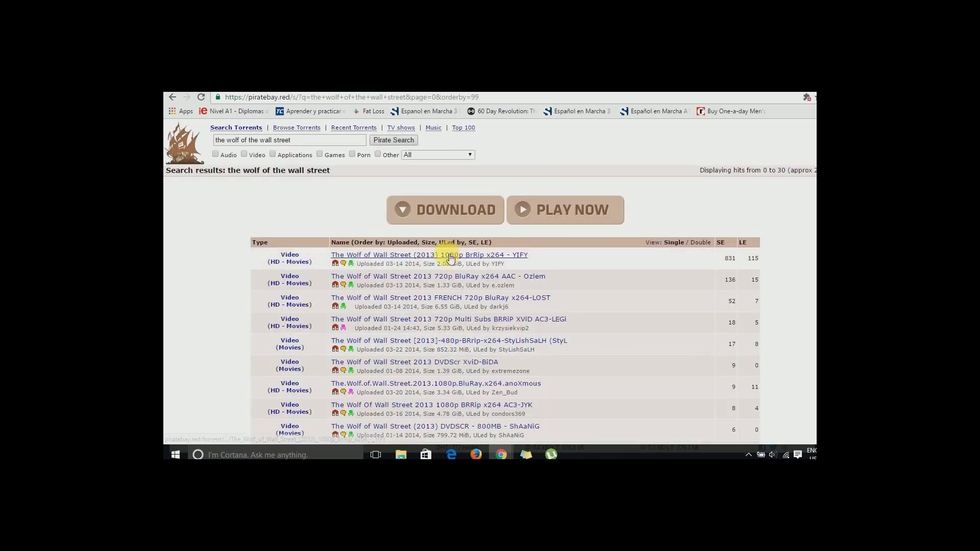
Step: Open The Wolf of Wall Street (2013) 1080p BrRip x264 YIFY result and get its torrent
{"action": "left_click", "coordinate": [429, 254]}
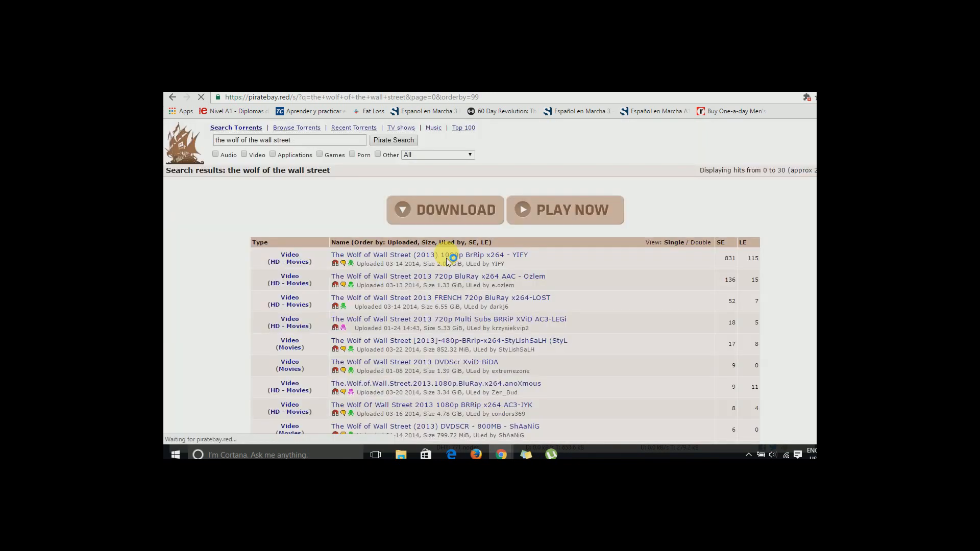
{"action": "left_click", "coordinate": [429, 256]}
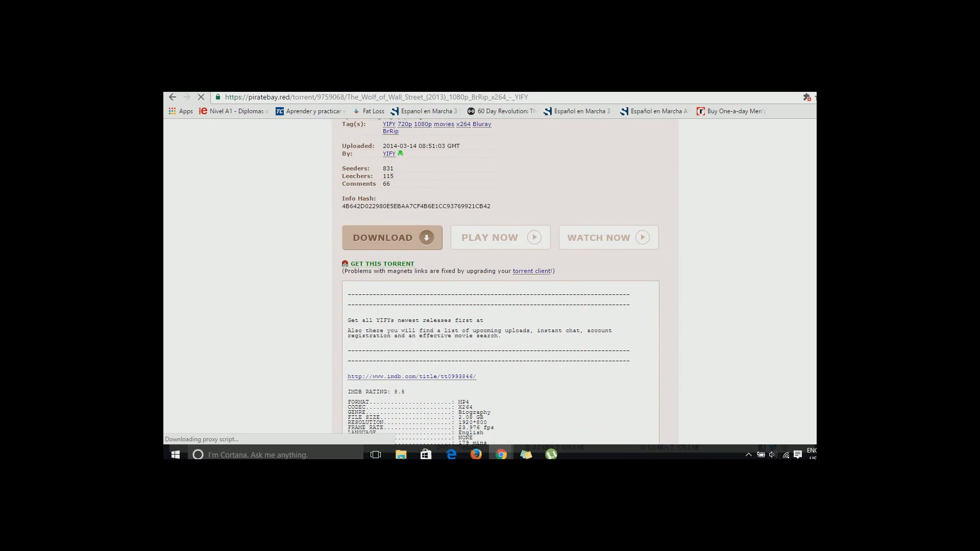
{"action": "left_click", "coordinate": [382, 263]}
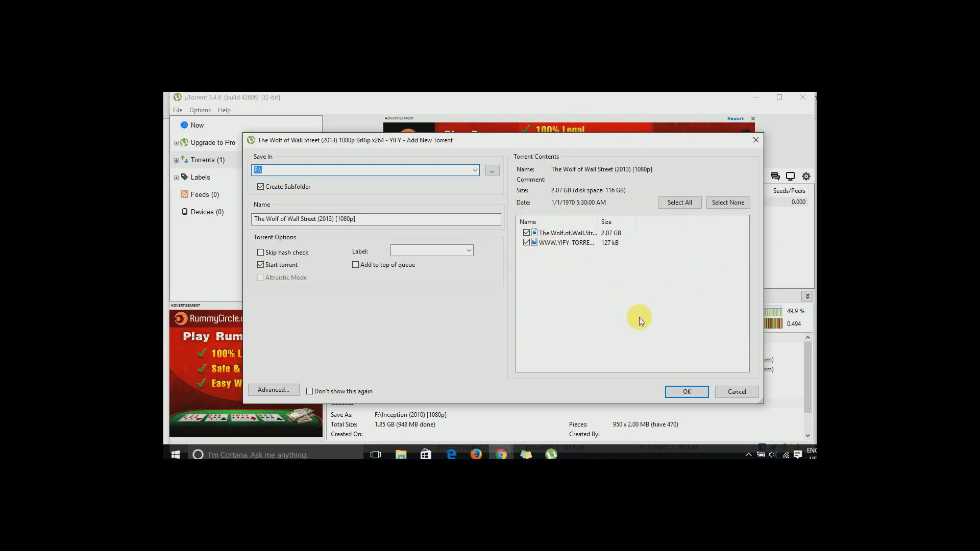
Step: Confirm the Add New Torrent dialog with both files checked and Start torrent enabled
{"action": "left_click", "coordinate": [686, 392]}
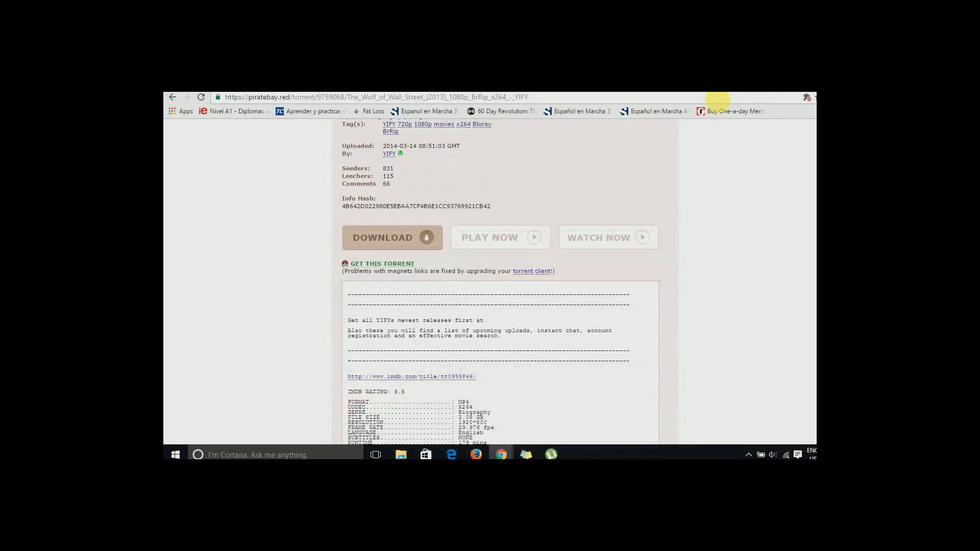
{"action": "left_click", "coordinate": [173, 98]}
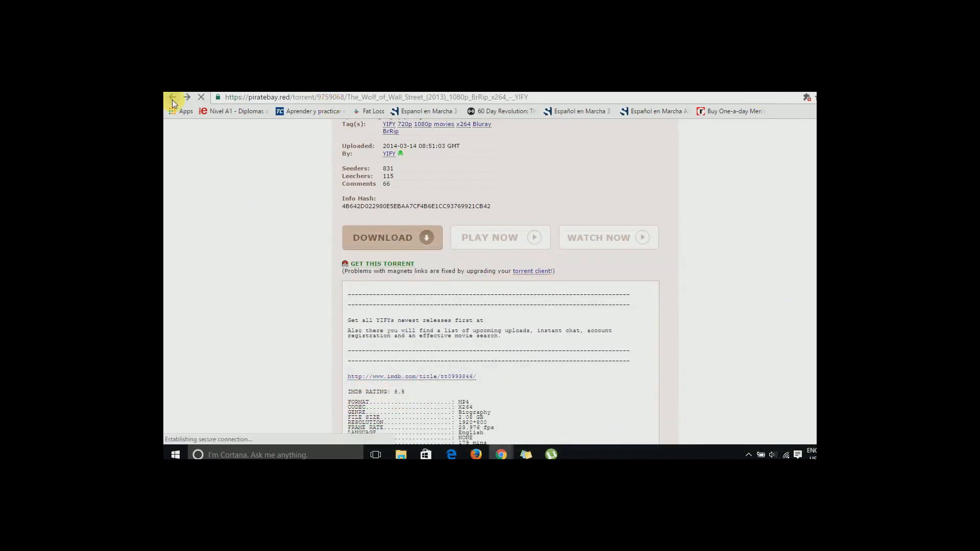
{"action": "left_click", "coordinate": [173, 97]}
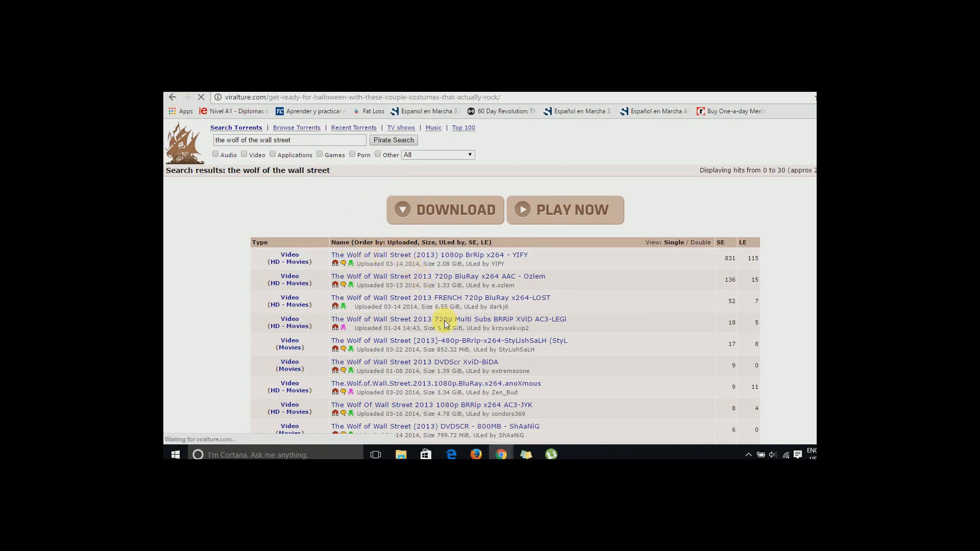
{"action": "mouse_move", "coordinate": [261, 227]}
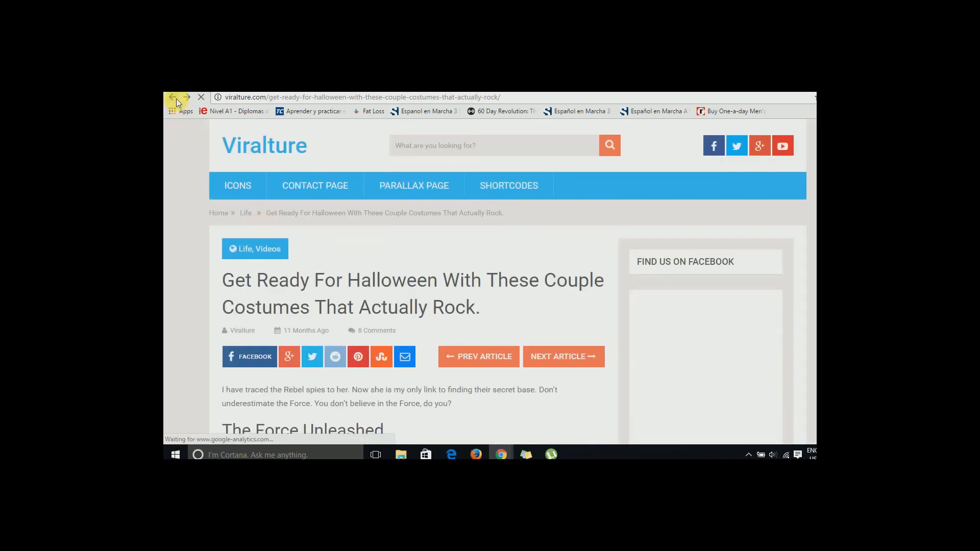
{"action": "left_click", "coordinate": [177, 100]}
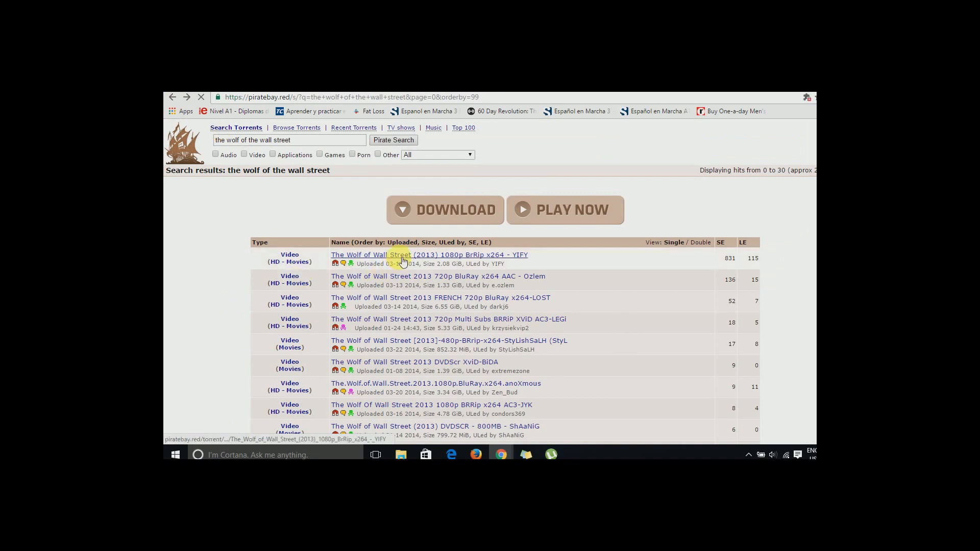
{"action": "left_click", "coordinate": [429, 255]}
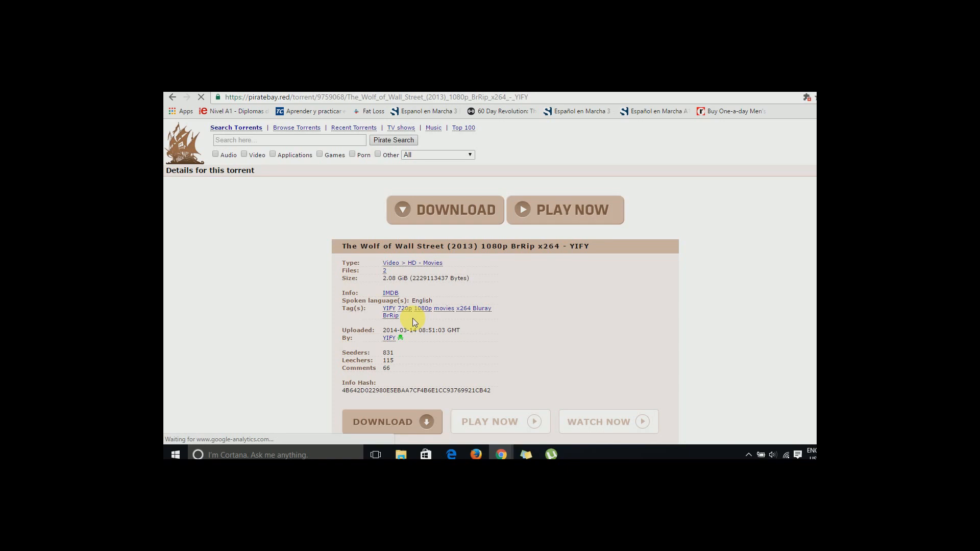
{"action": "mouse_move", "coordinate": [482, 386]}
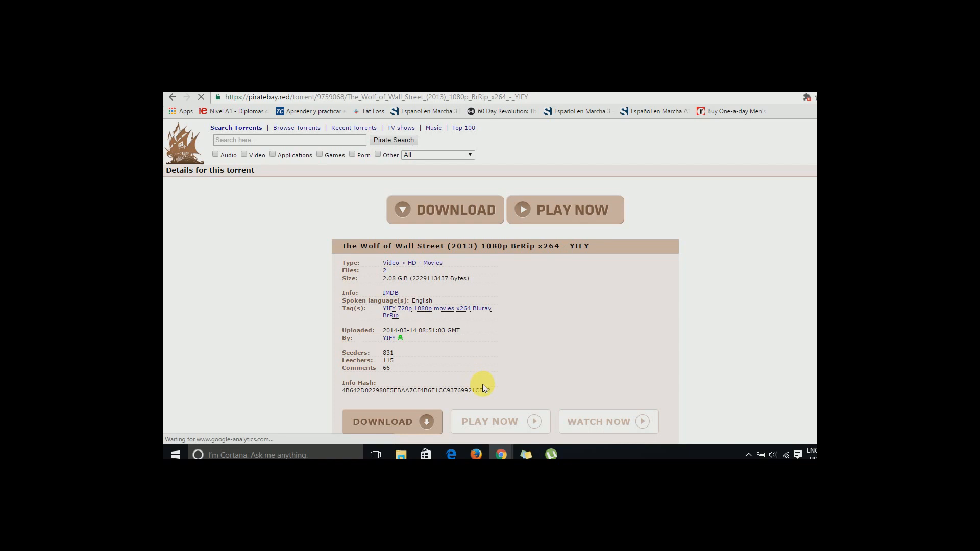